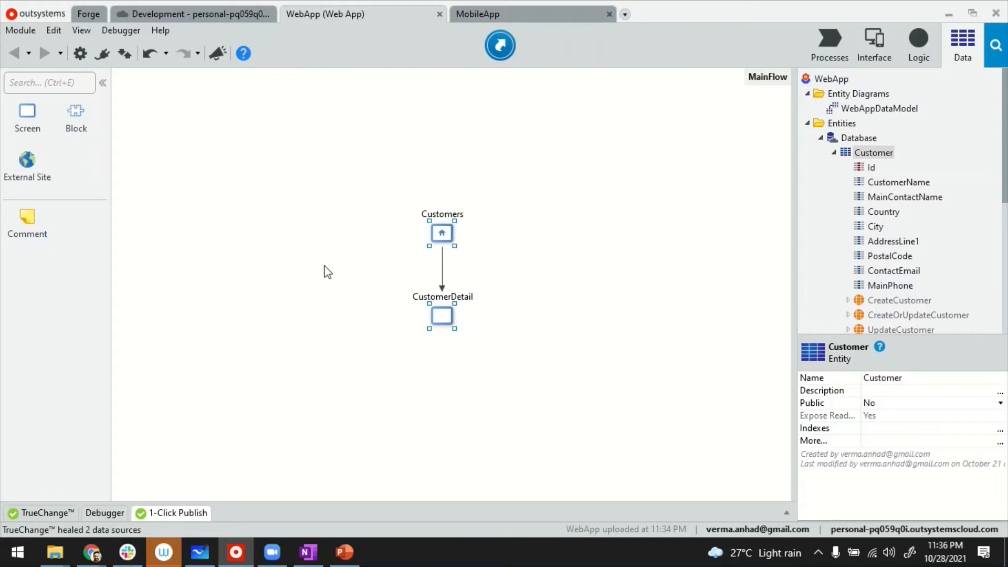
- Open the CustomerDetail screen and follow the Save button's OnClick into the SaveDetail action
left_click(905, 197)
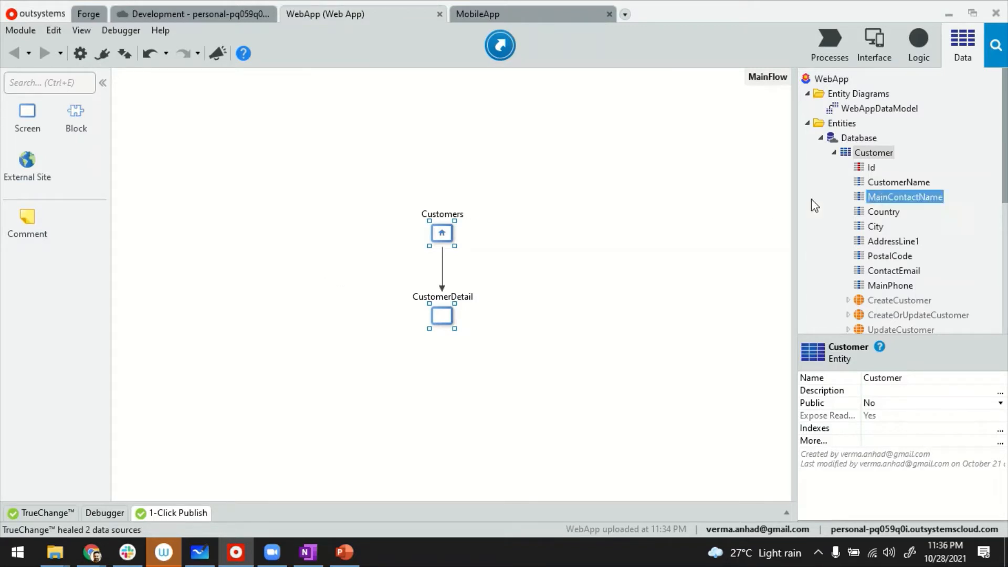
left_click(860, 137)
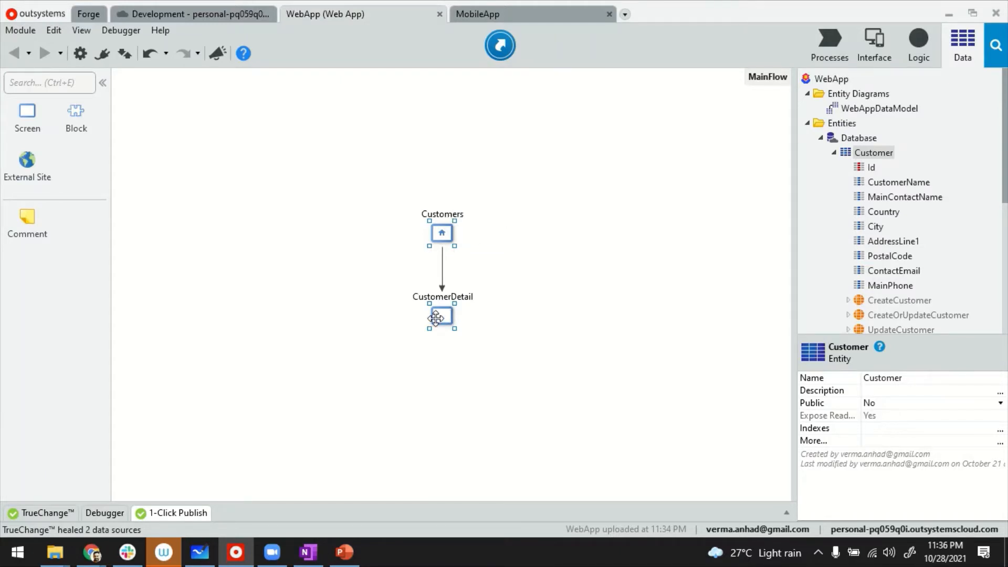
double_click(441, 317)
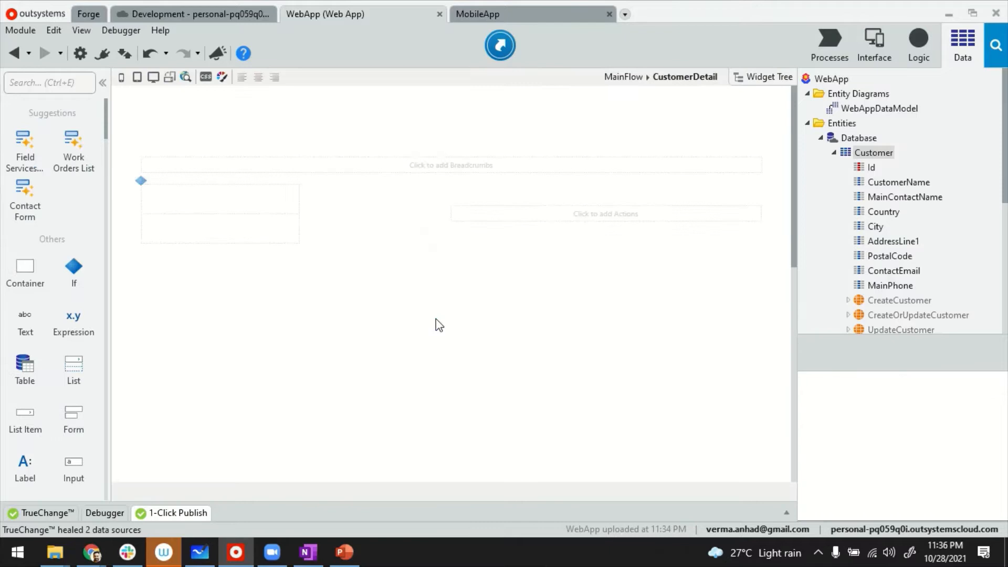
scroll("down", 3)
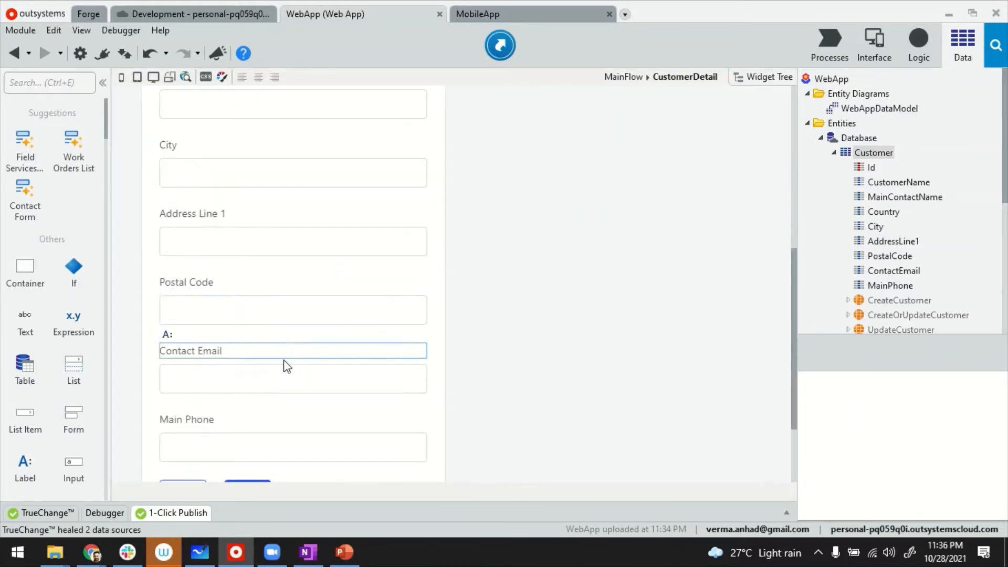
scroll("down", 3)
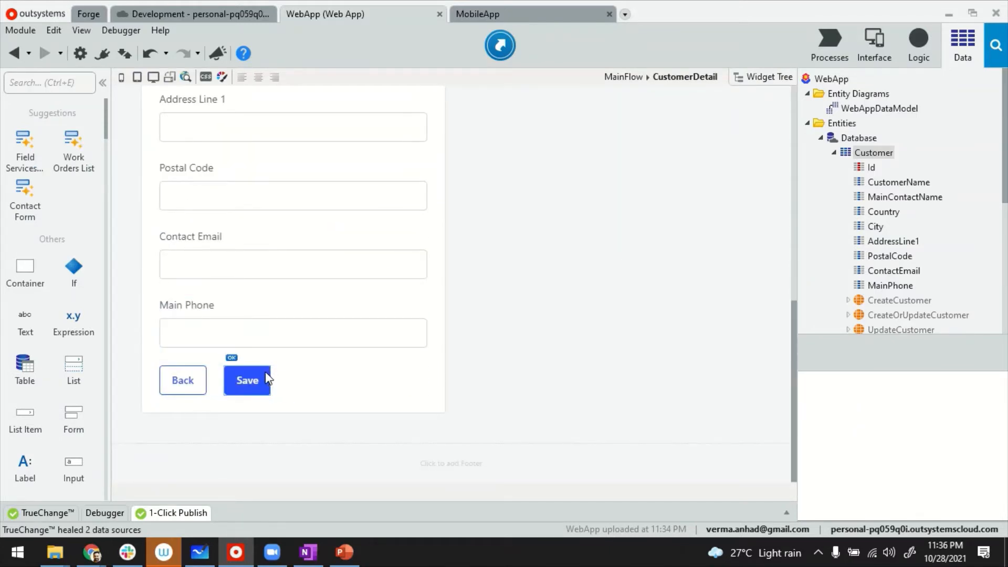
left_click(247, 380)
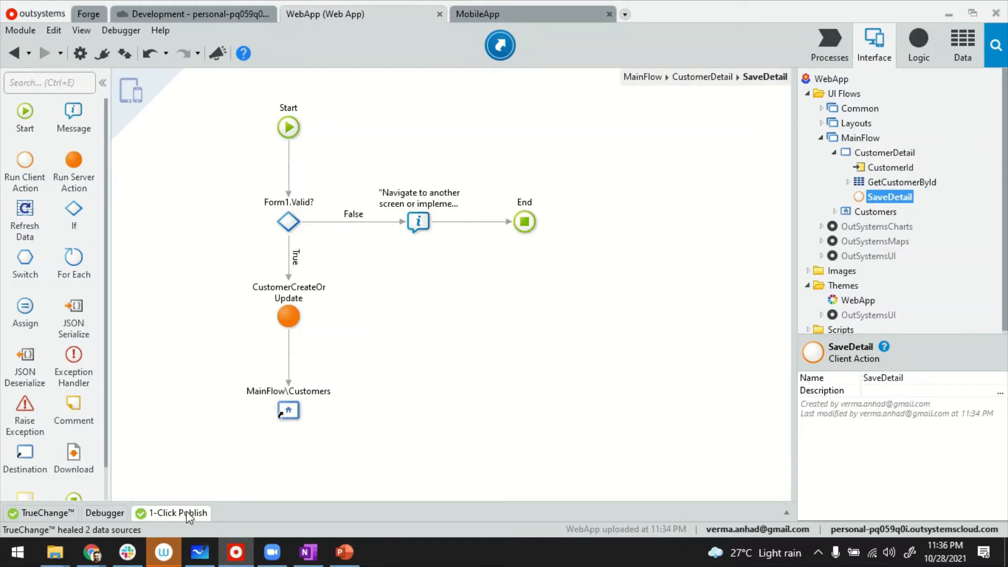
left_click(178, 513)
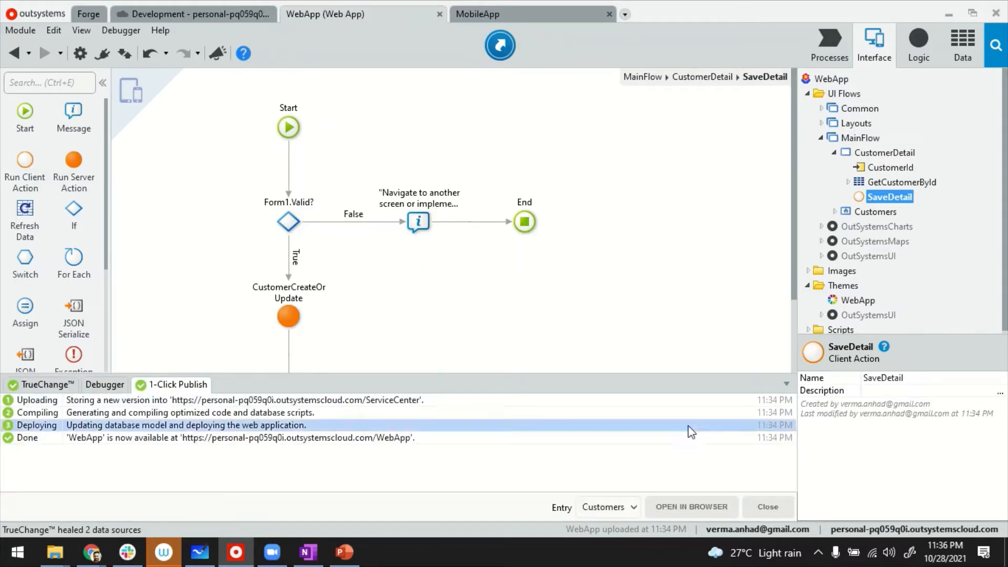
left_click(767, 507)
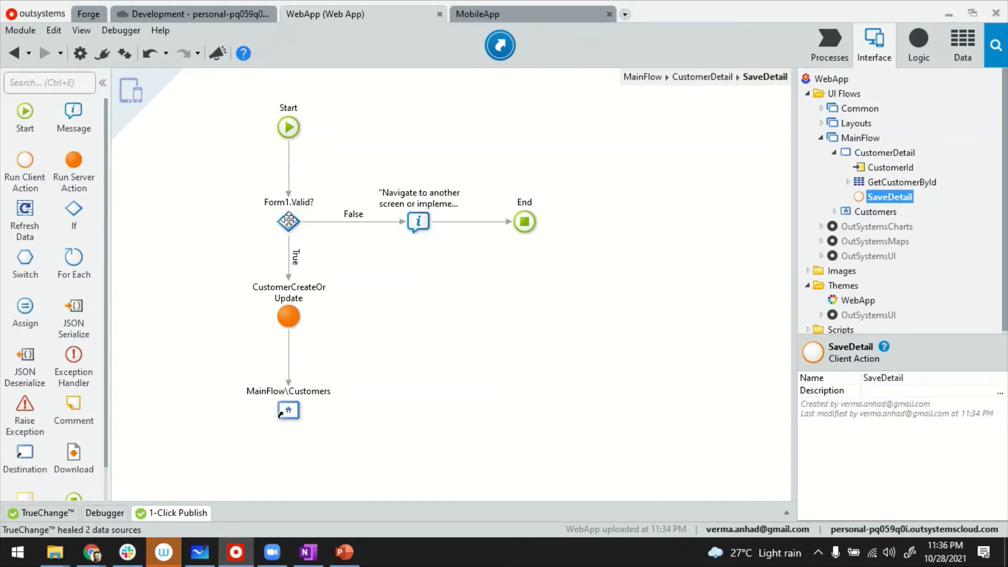
- Add breakpoints on Form1.Valid? and CustomerCreateOrUpdate, then start debugging WebApp
right_click(288, 221)
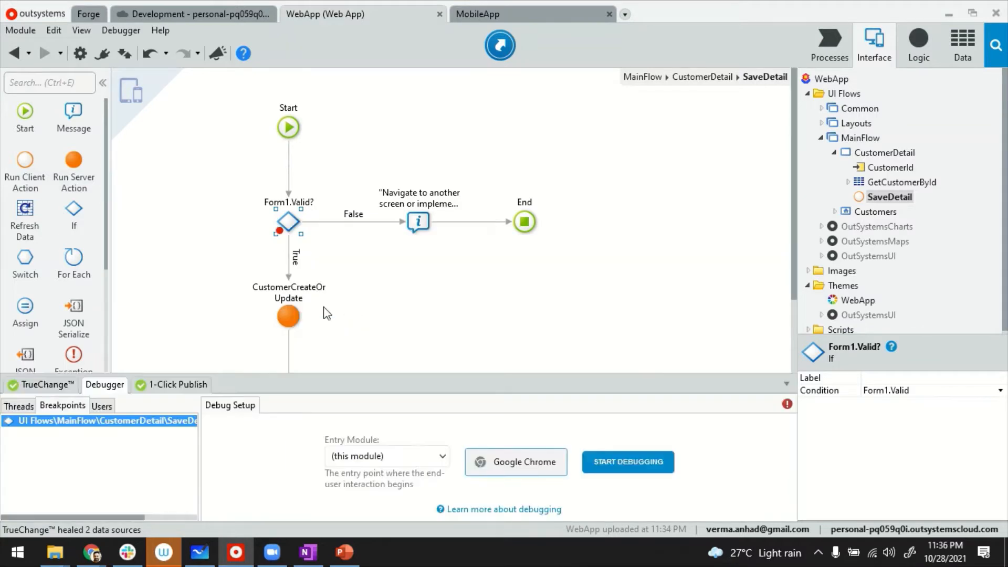
right_click(289, 316)
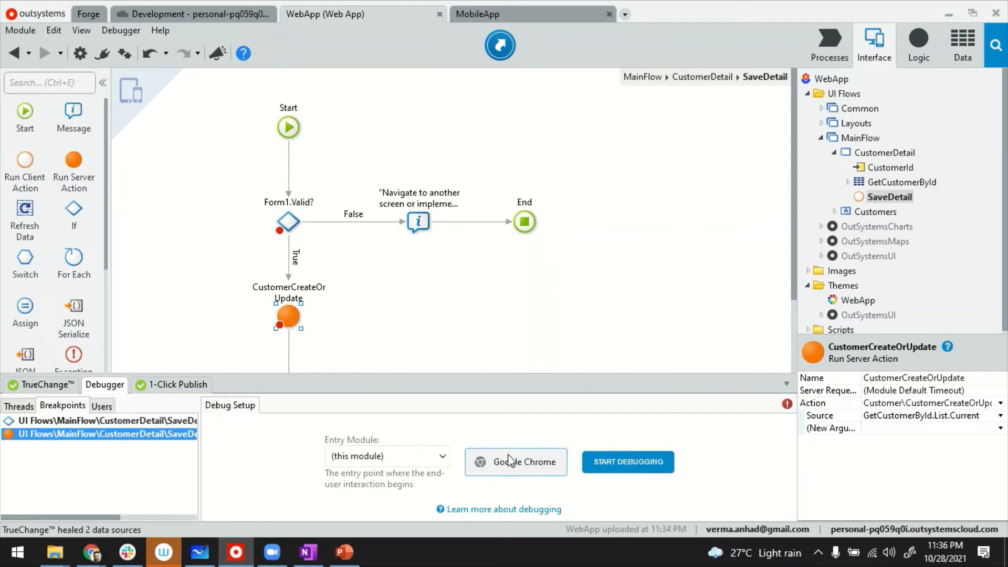
mouse_move(481, 458)
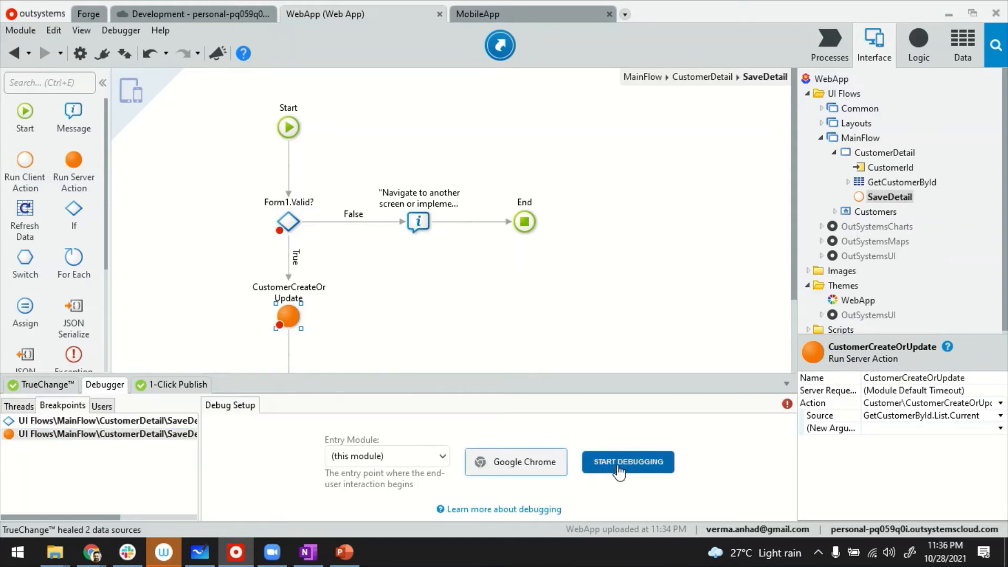
left_click(628, 462)
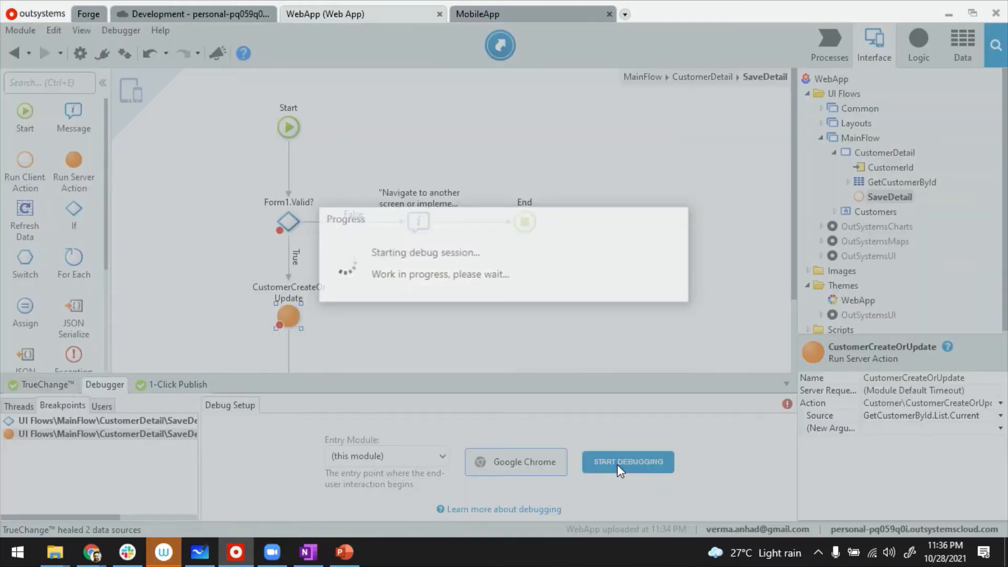
left_click(627, 461)
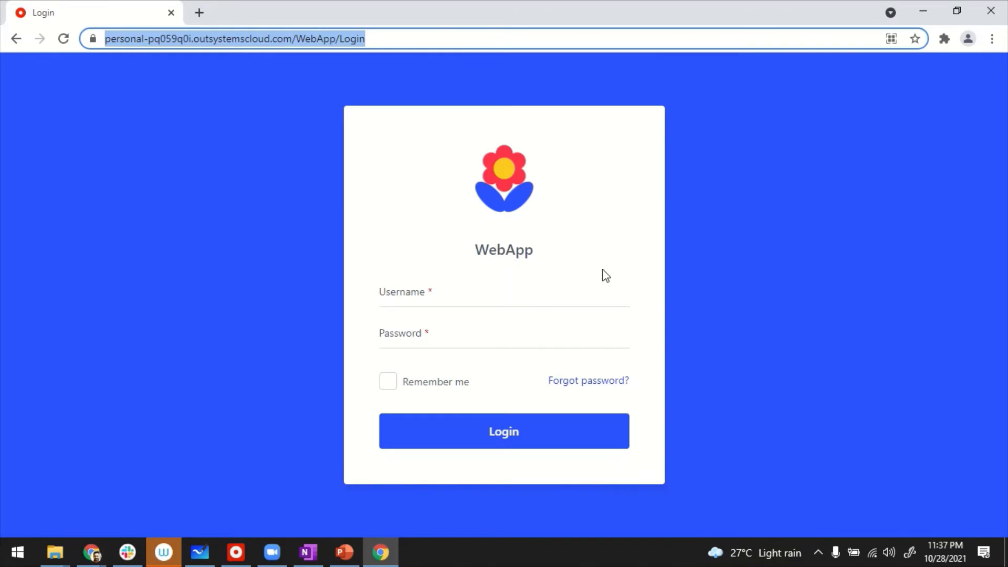
- Log in to WebApp as 'joh…' and choose Add Customer from the Customer List
type("john")
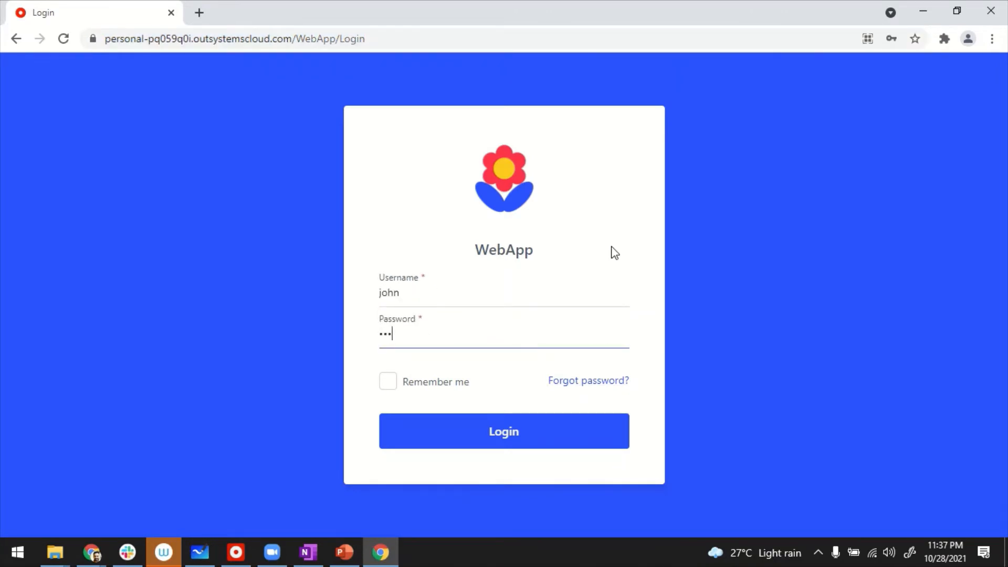
left_click(504, 430)
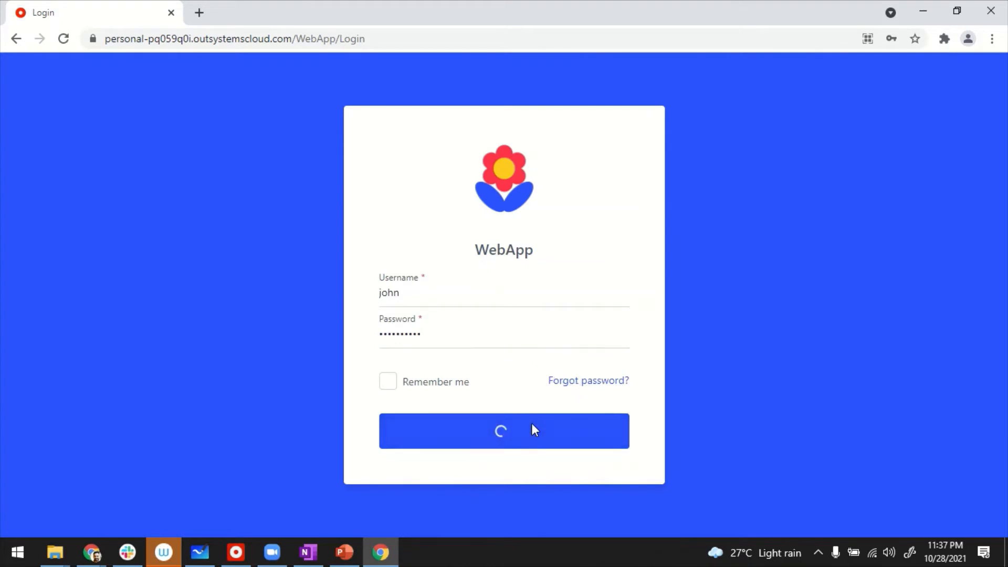
left_click(504, 430)
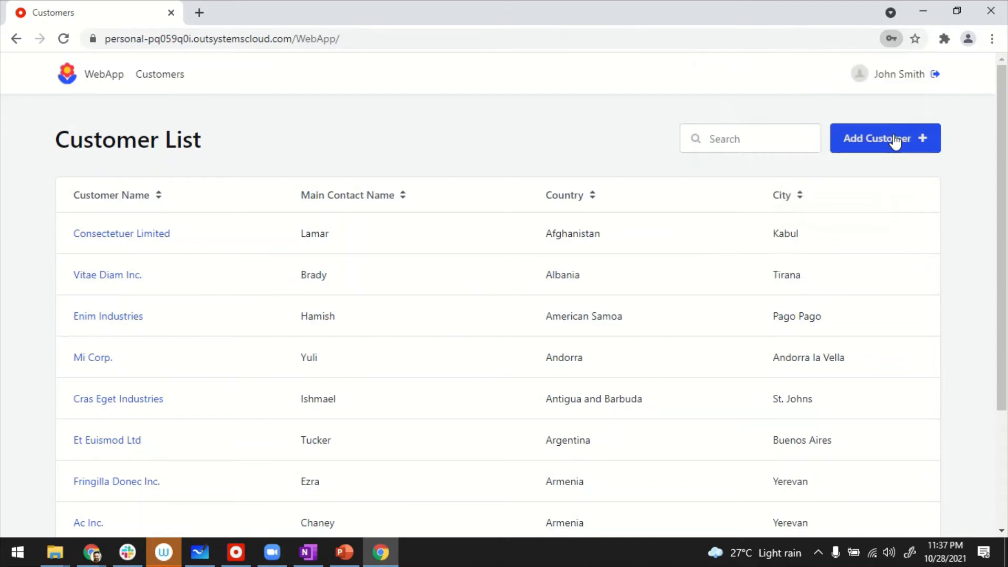
left_click(121, 233)
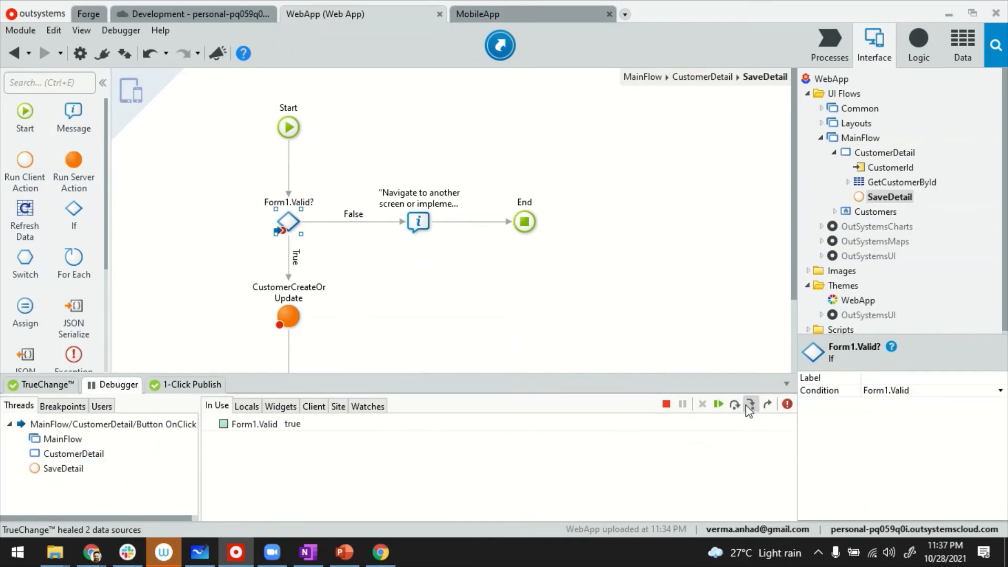
mouse_move(751, 404)
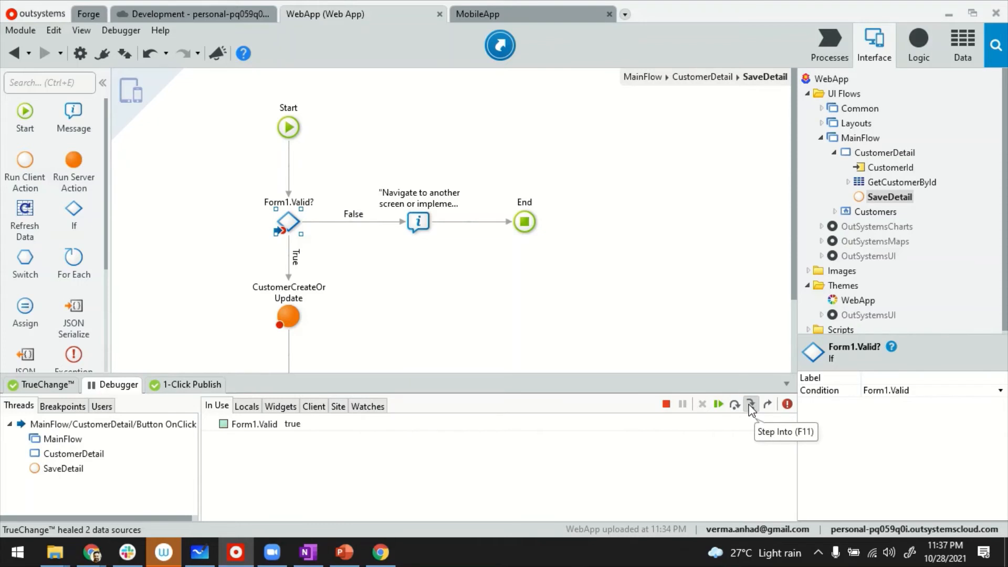
mouse_move(733, 409)
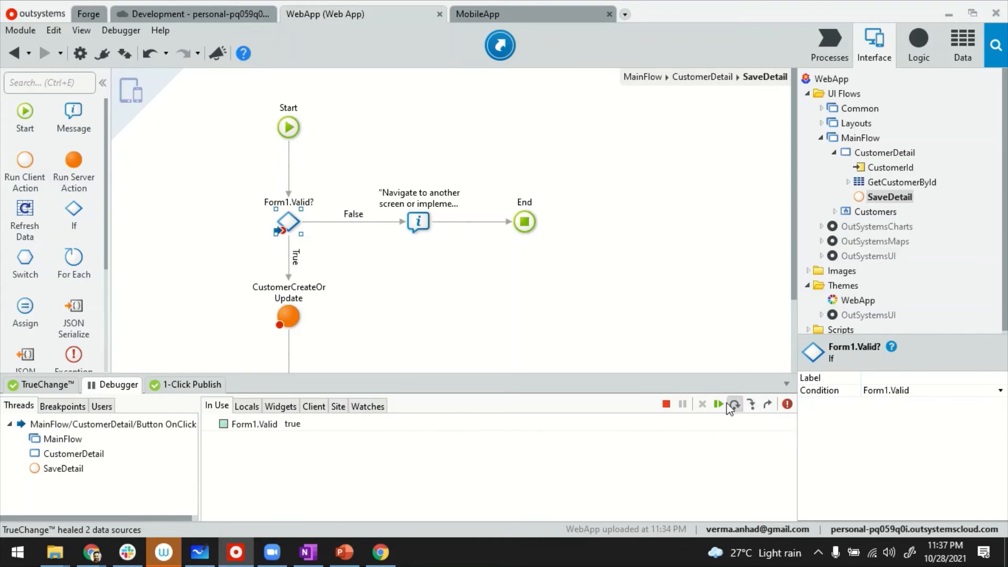
mouse_move(751, 404)
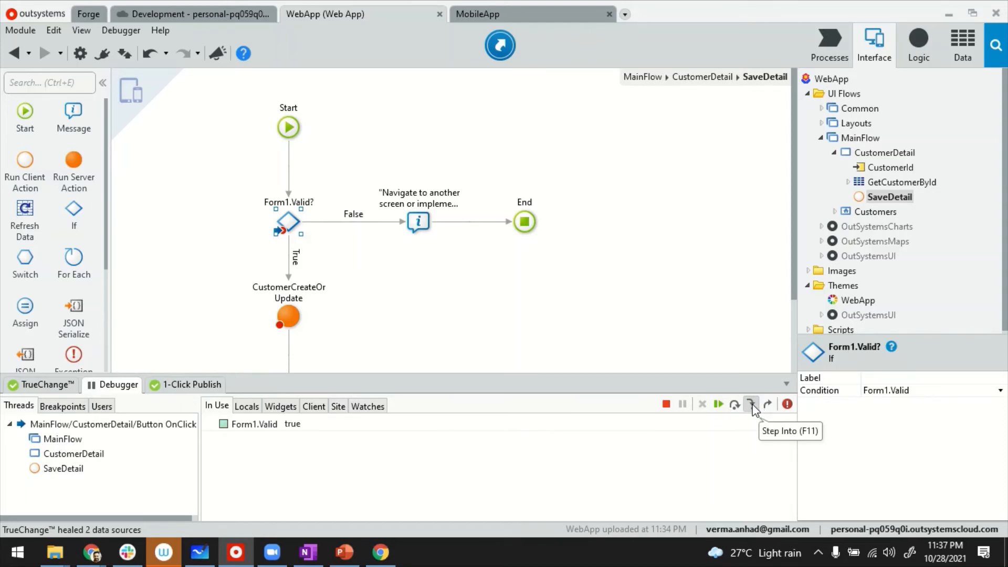
- Step into CustomerCreateOrUpdate and expand GetCustomerById's List and Current in Locals
left_click(750, 404)
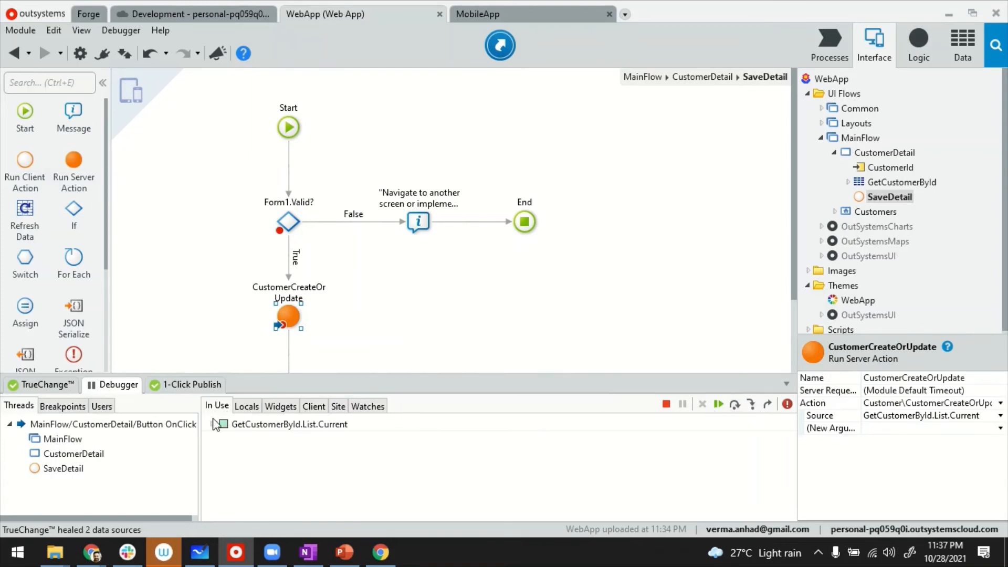
left_click(218, 423)
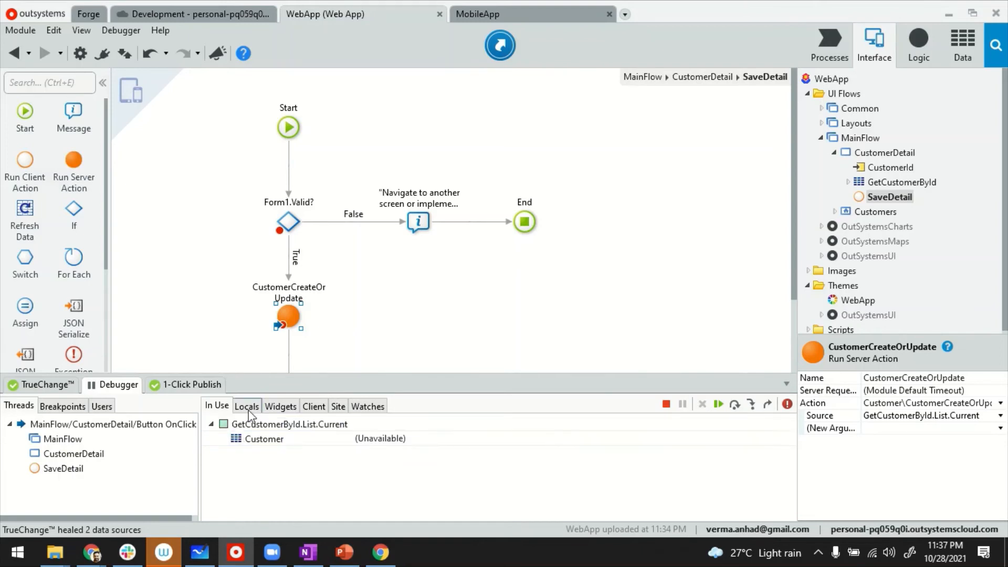
left_click(246, 406)
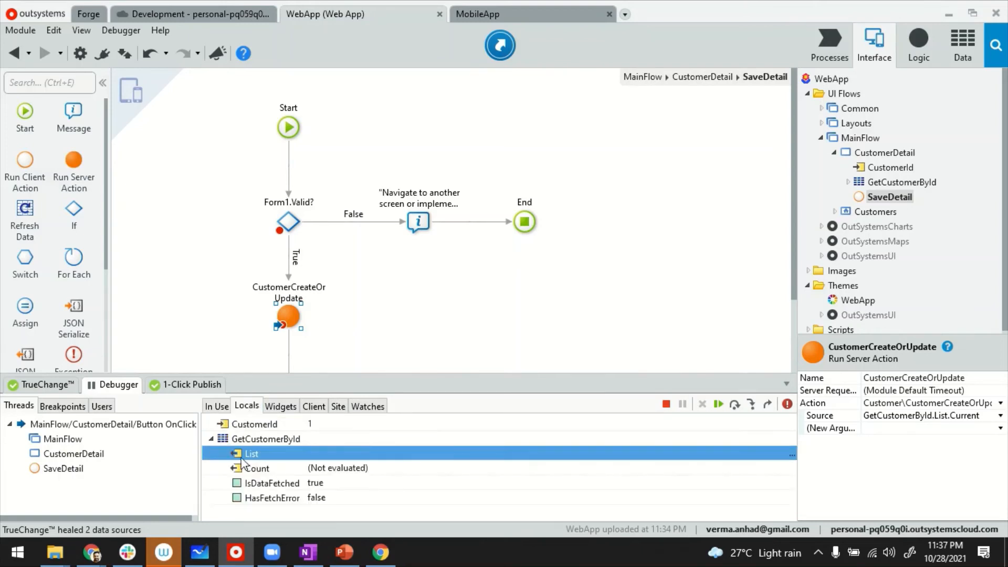
left_click(222, 454)
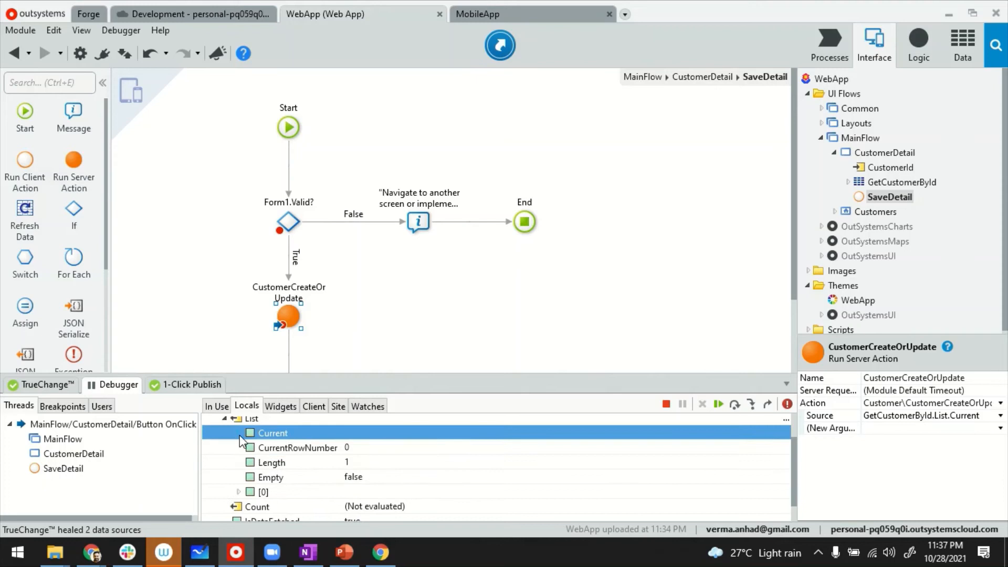
left_click(249, 432)
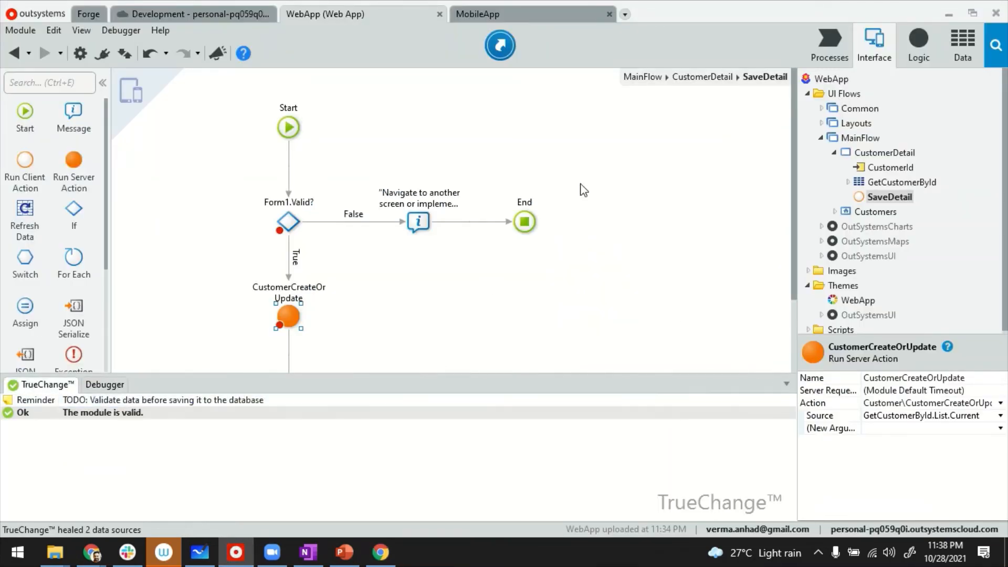
- Open SaveDetail under LocalIssueDetail in the MobileApp module to view device debug options
left_click(531, 14)
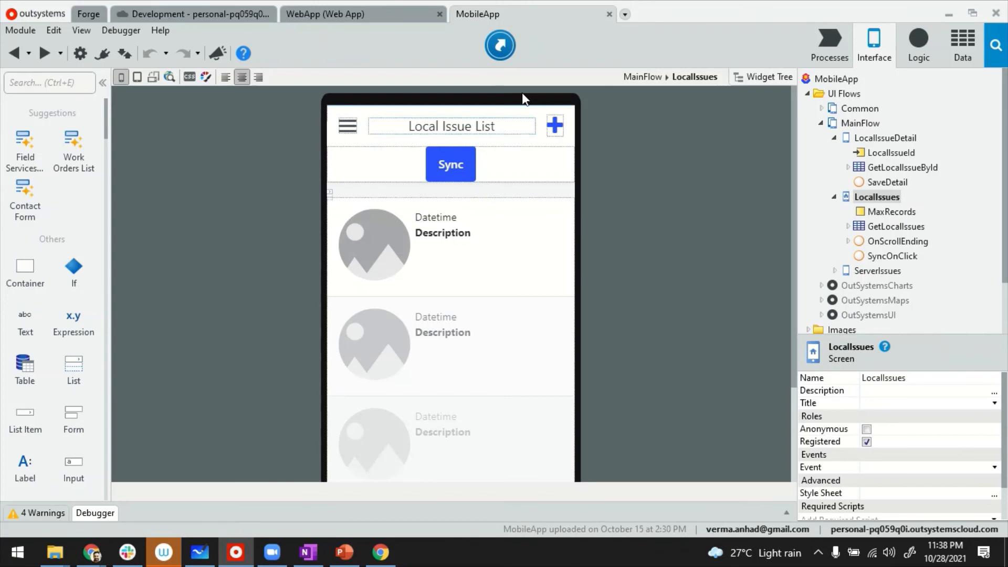
left_click(889, 182)
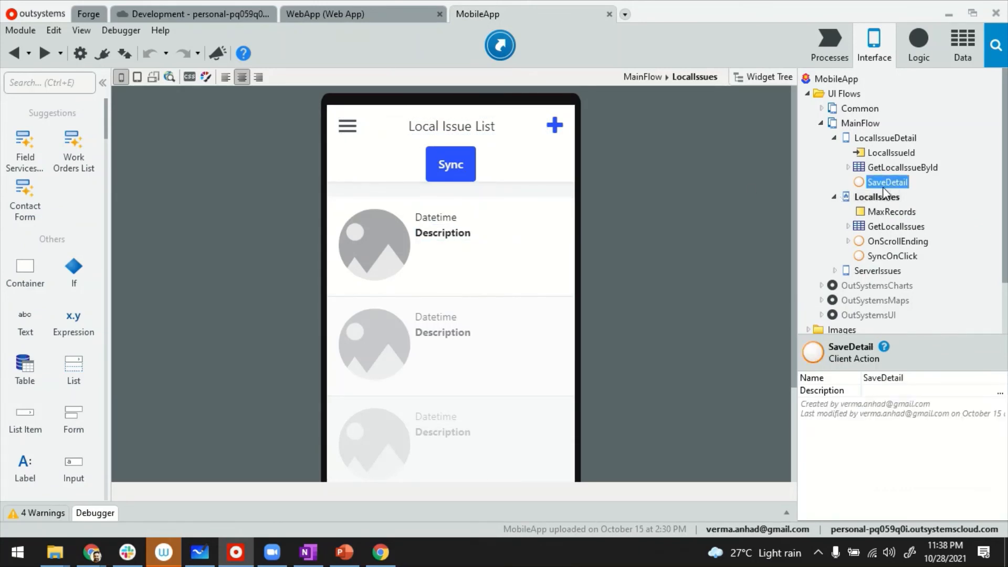
double_click(890, 183)
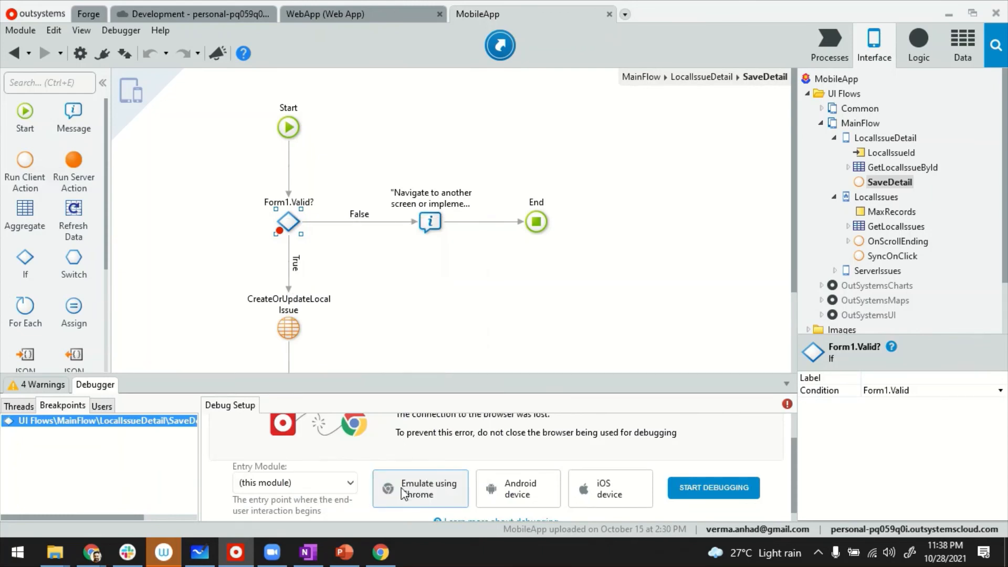
mouse_move(512, 486)
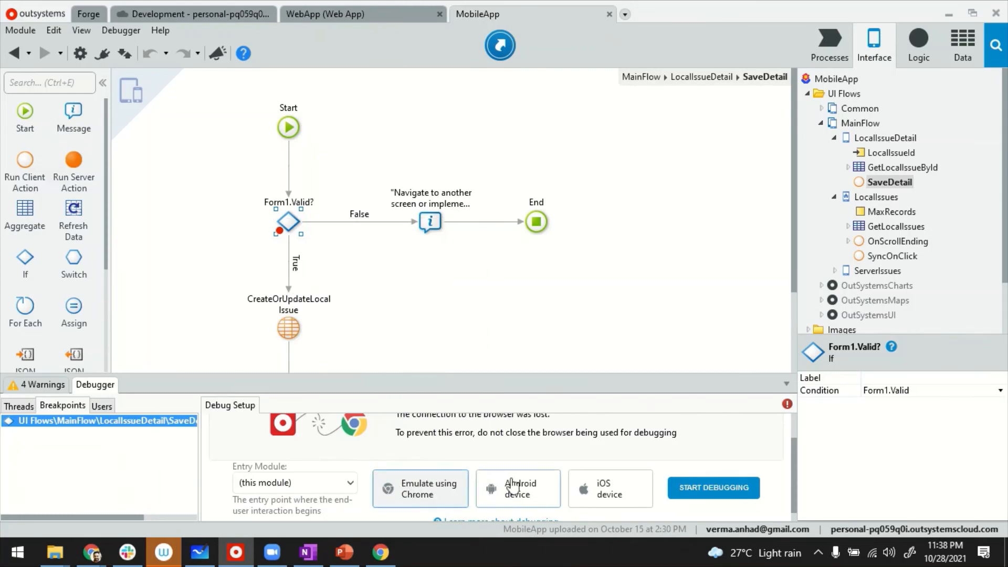
mouse_move(518, 488)
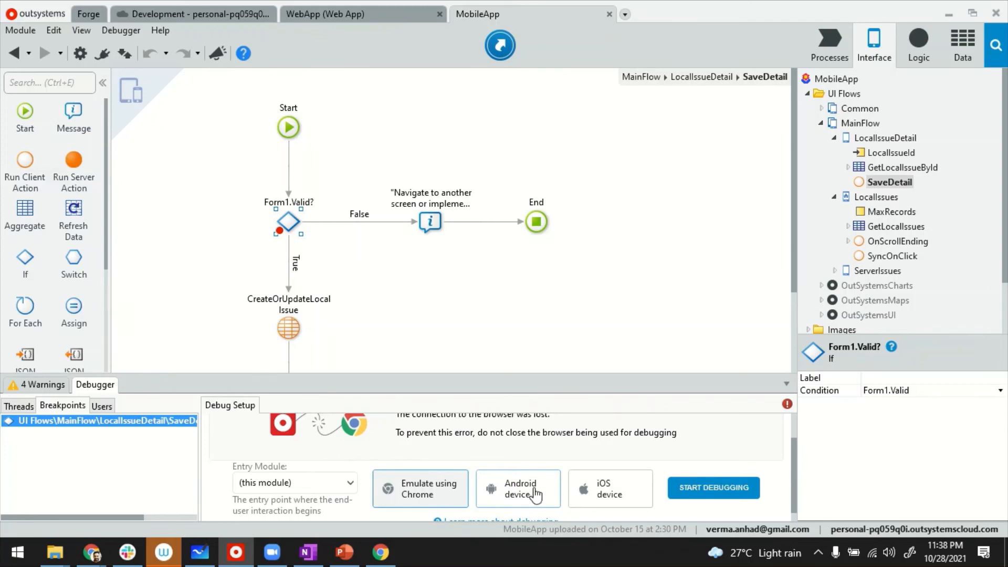